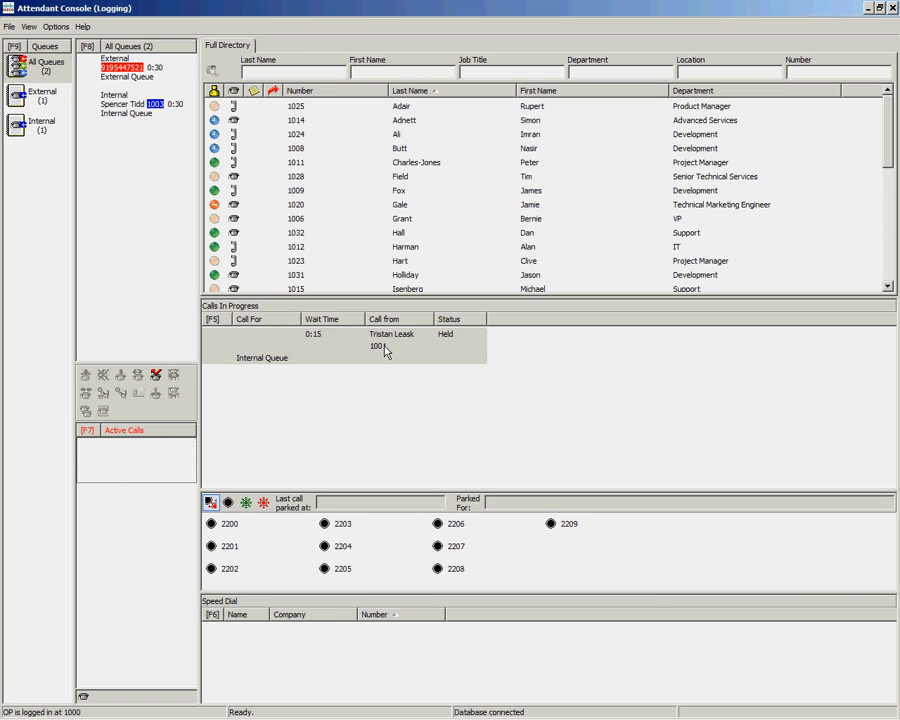
pyautogui.click(330, 344)
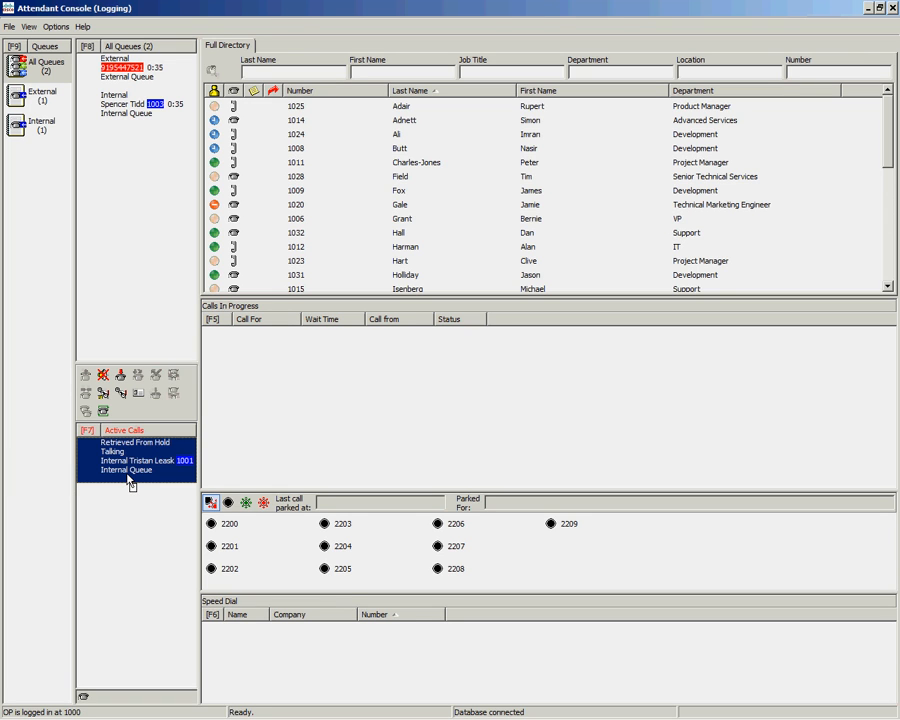
pyautogui.moveTo(136, 512)
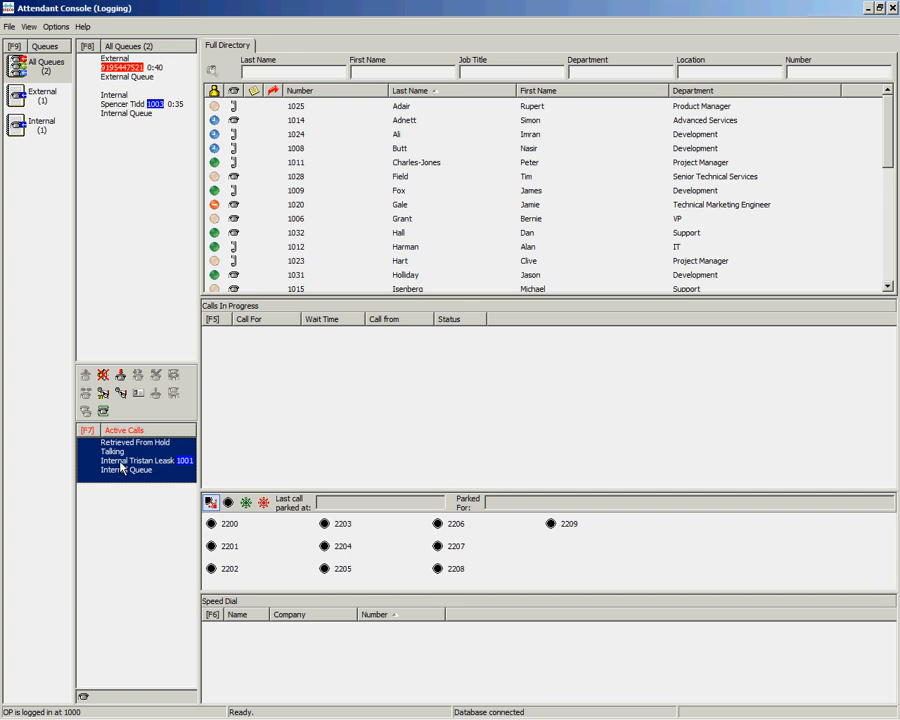
pyautogui.rightClick(140, 460)
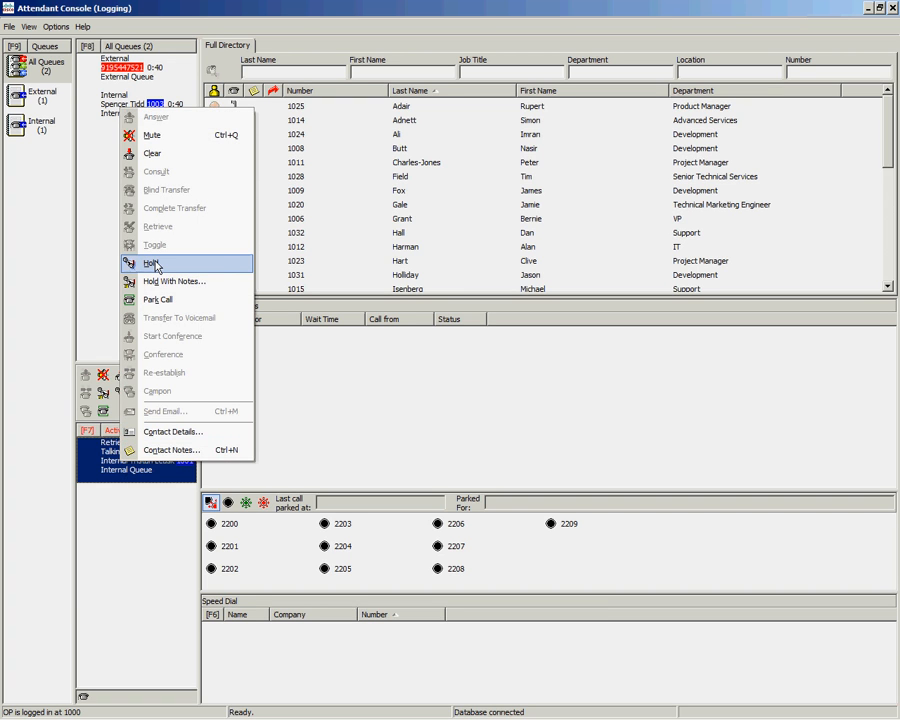
pyautogui.click(152, 264)
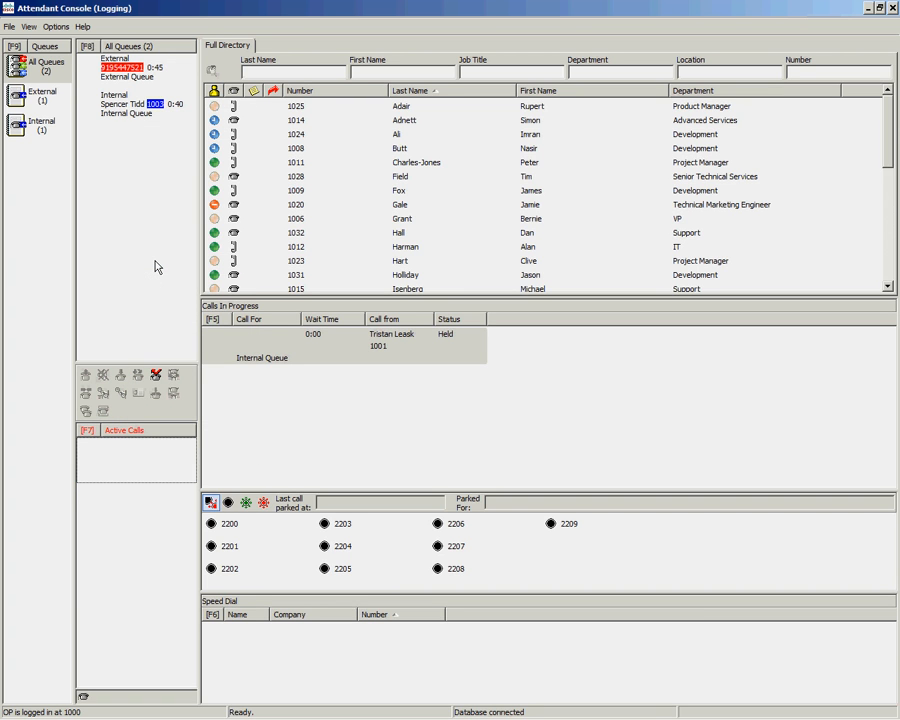
pyautogui.moveTo(292, 350)
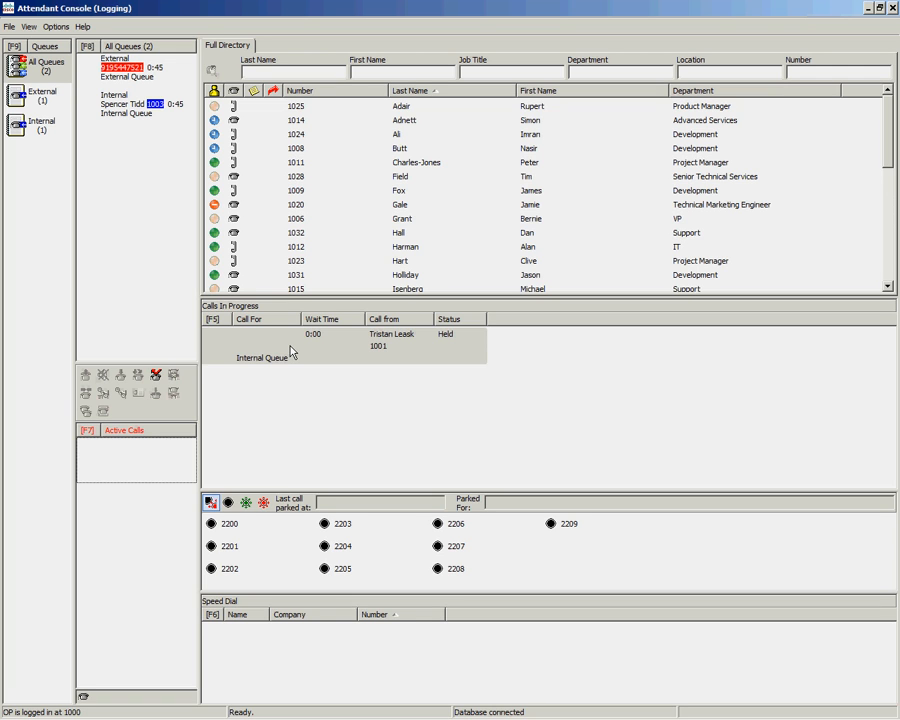
pyautogui.rightClick(340, 344)
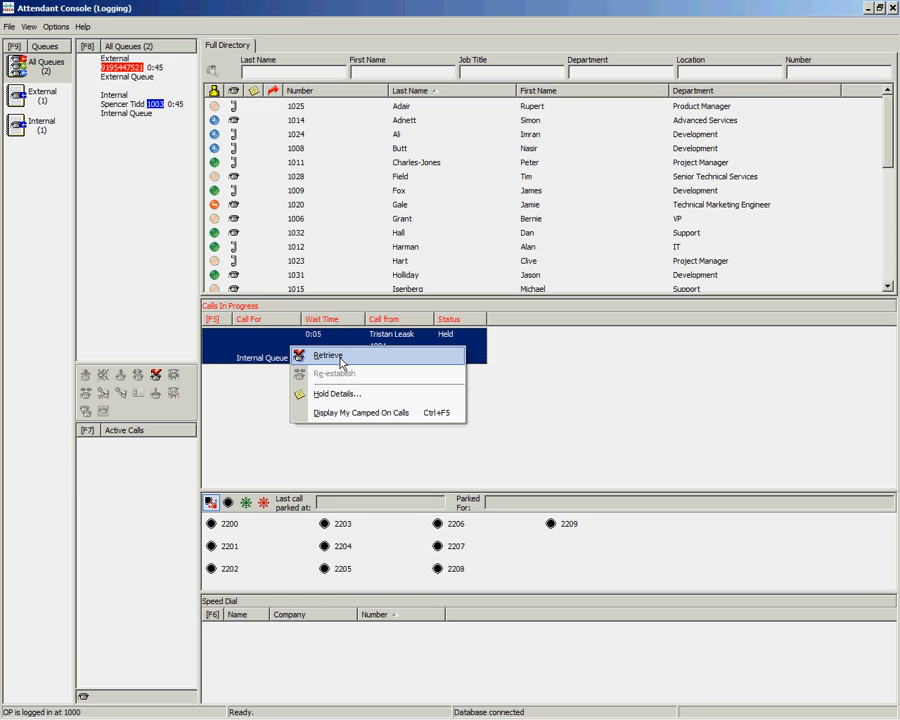
pyautogui.click(328, 356)
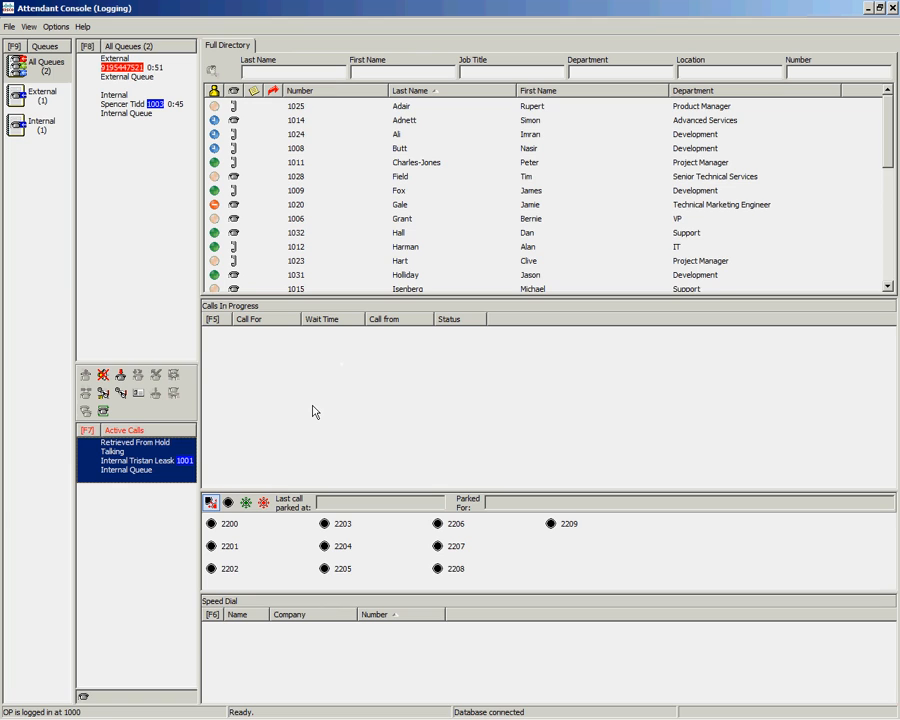
pyautogui.moveTo(276, 444)
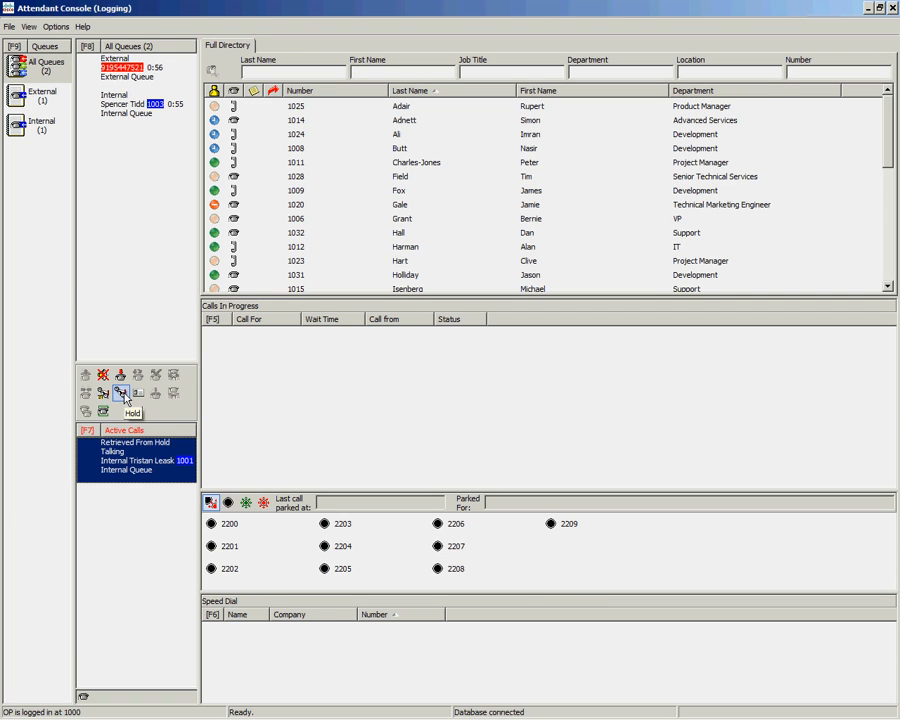
pyautogui.click(120, 392)
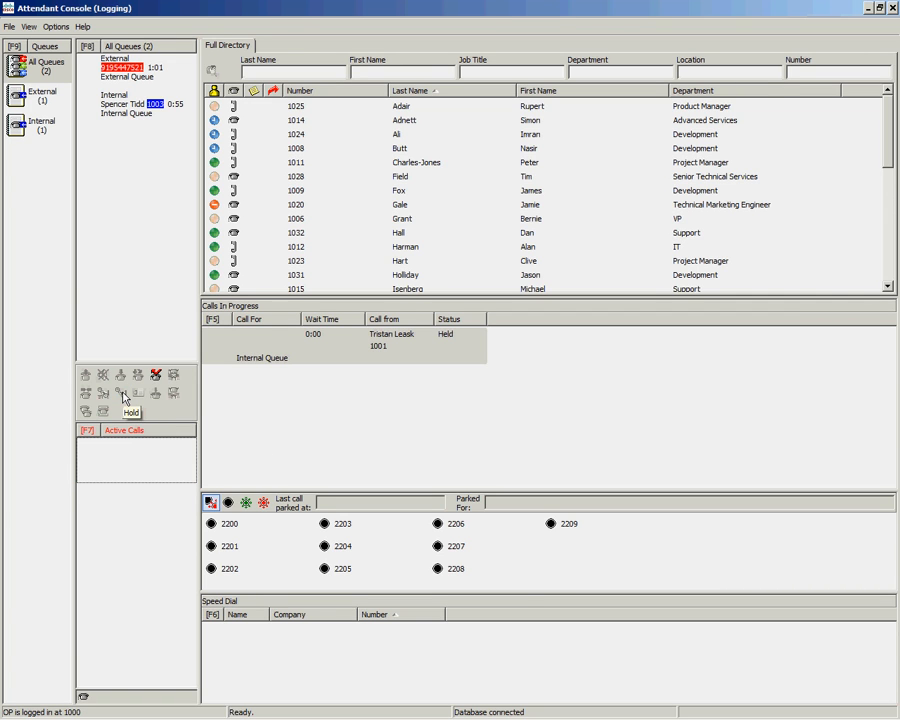
pyautogui.moveTo(156, 376)
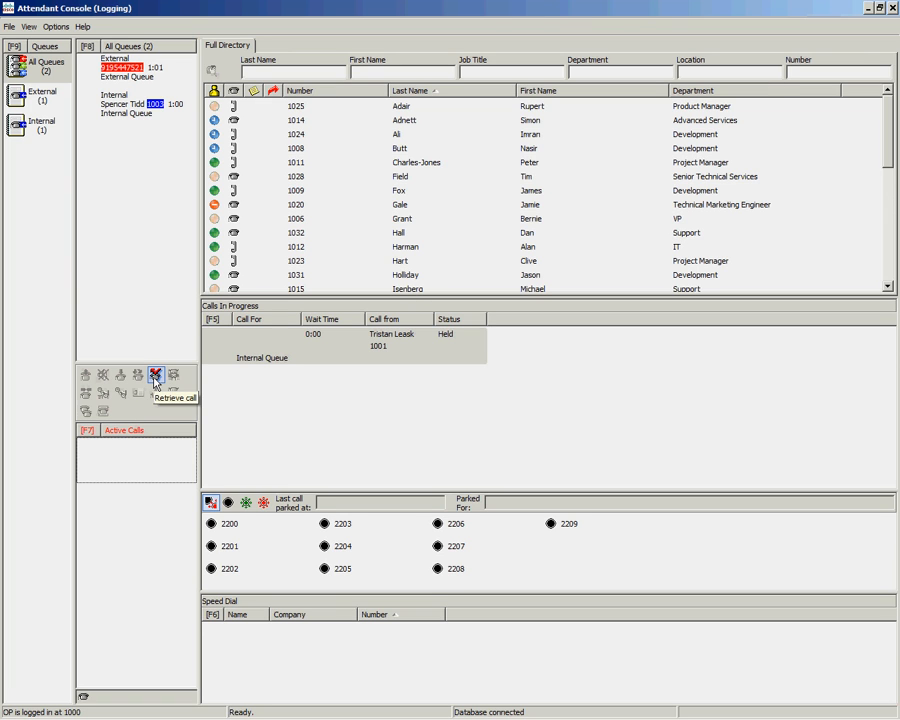
pyautogui.click(156, 376)
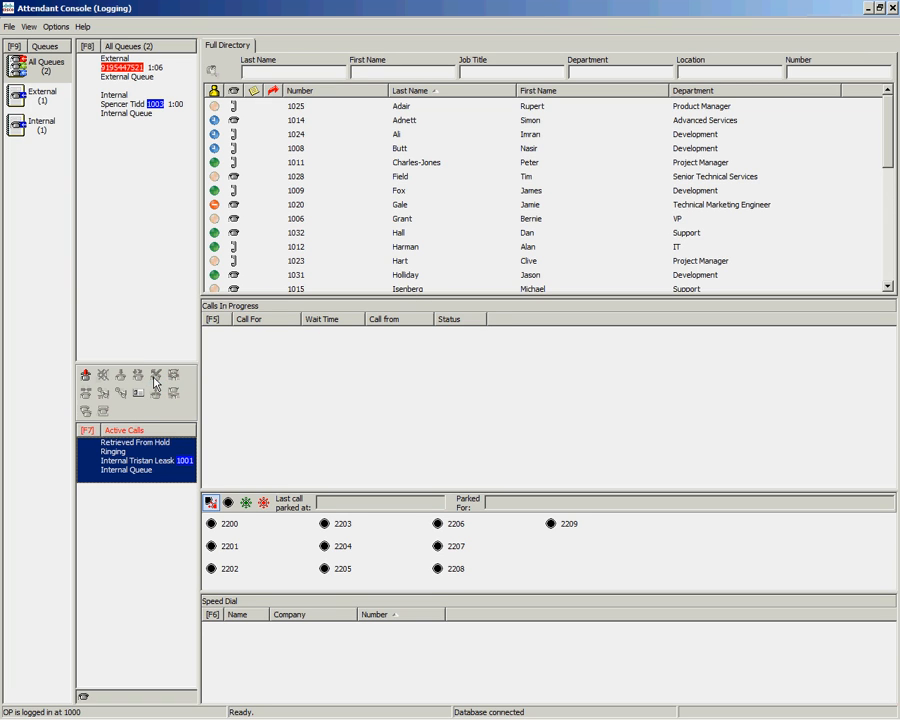
pyautogui.click(86, 376)
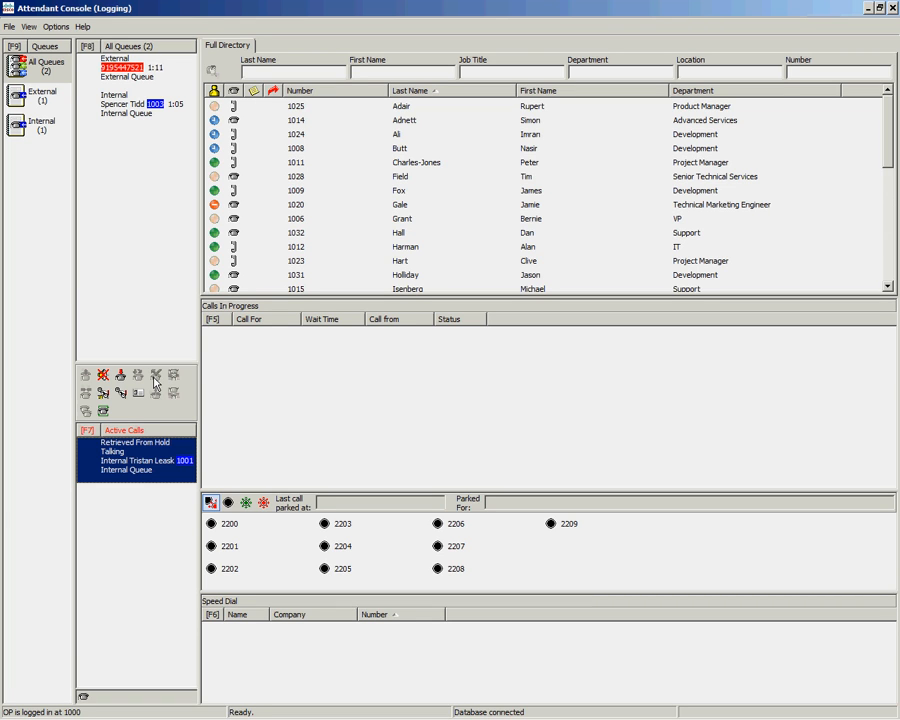
# Step: Search the directory for 'gale' while the external queue call rings in
pyautogui.write('gale')
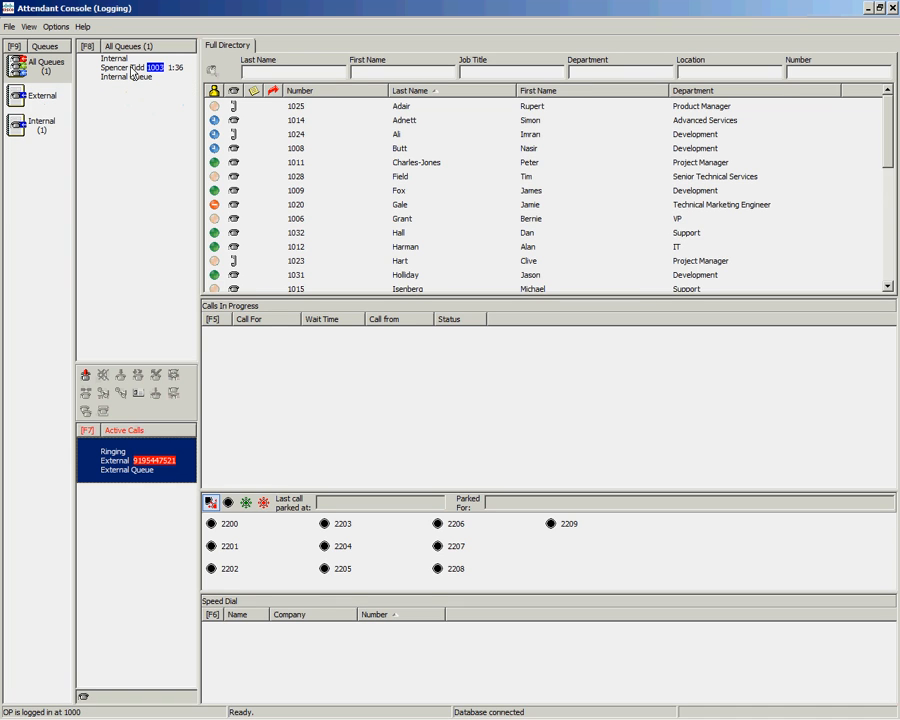
# Step: Answer the ringing external call so it is talking
pyautogui.click(102, 376)
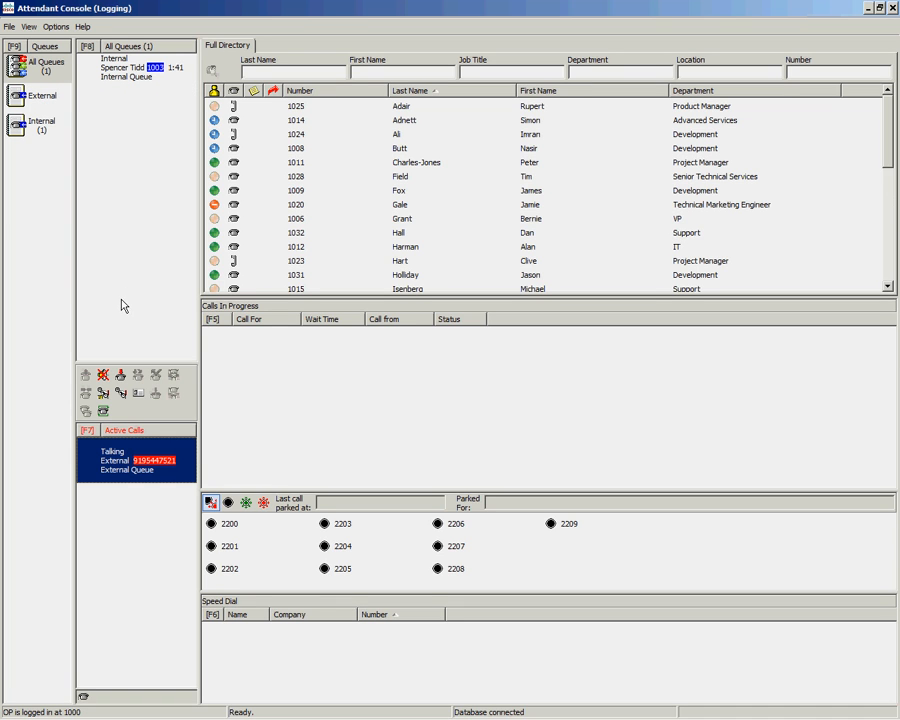
pyautogui.rightClick(136, 458)
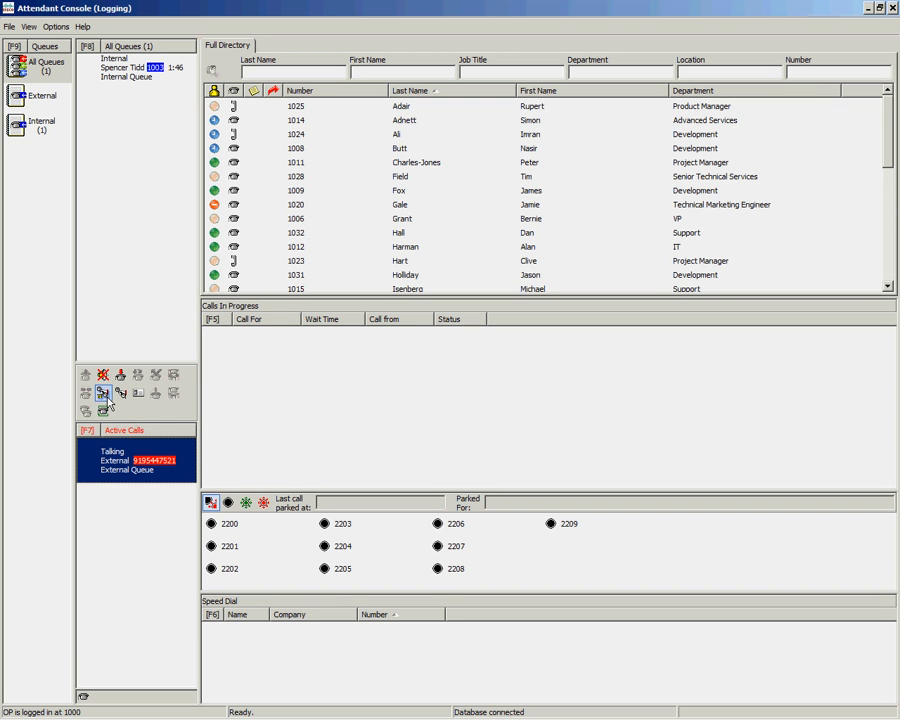
pyautogui.moveTo(104, 392)
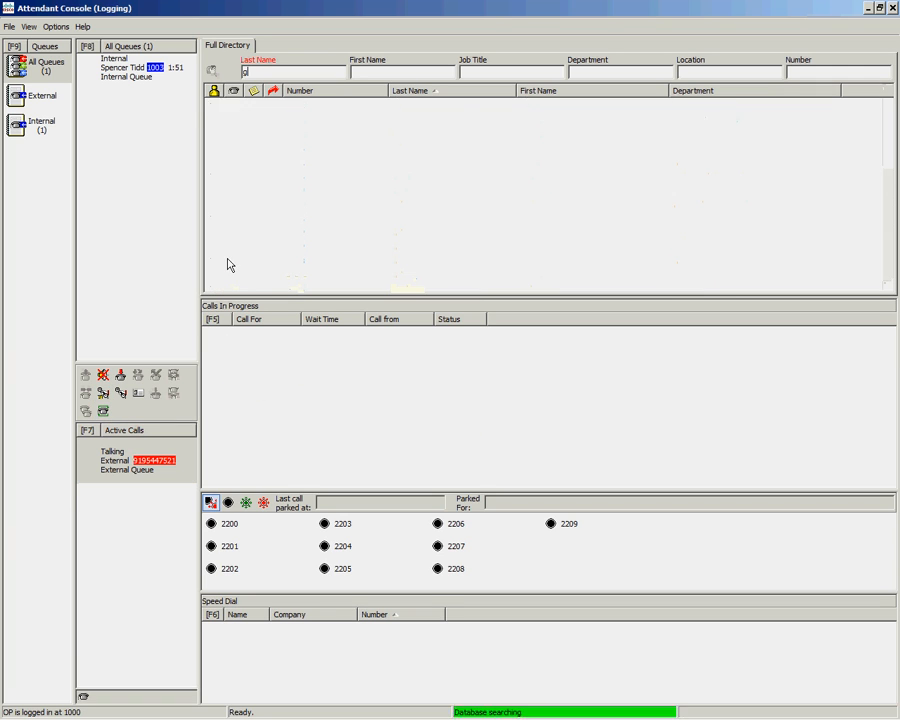
pyautogui.write('gale')
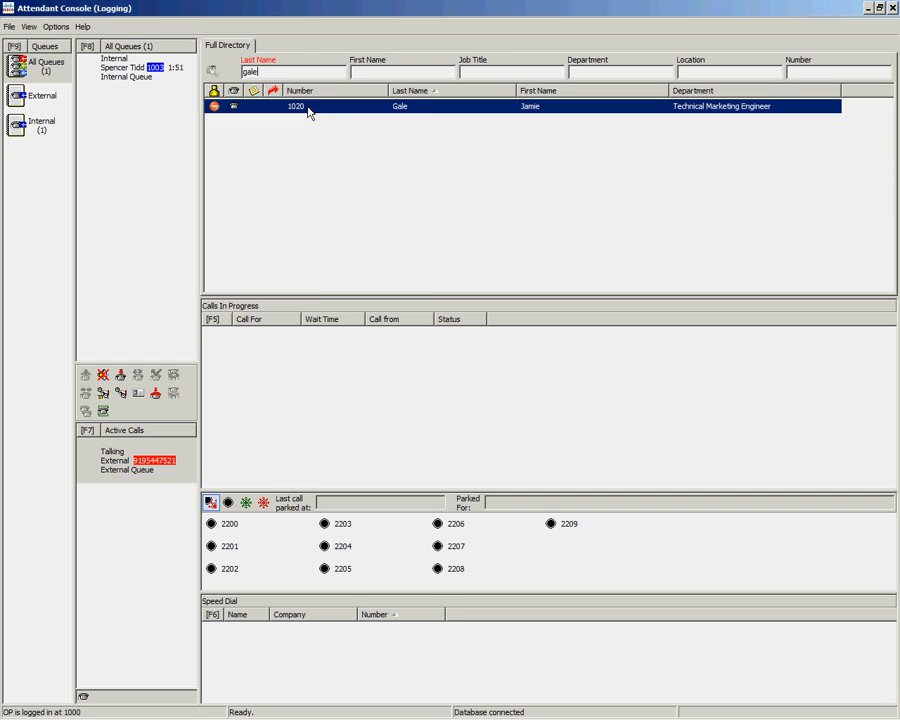
pyautogui.rightClick(308, 106)
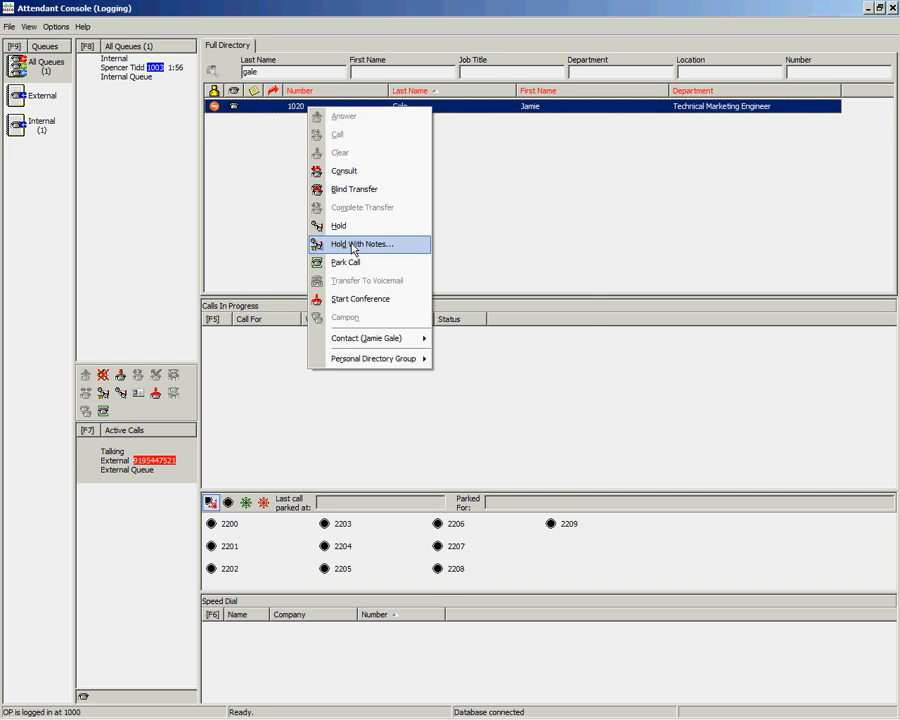
pyautogui.click(362, 244)
pyautogui.write('Call for Jamie')
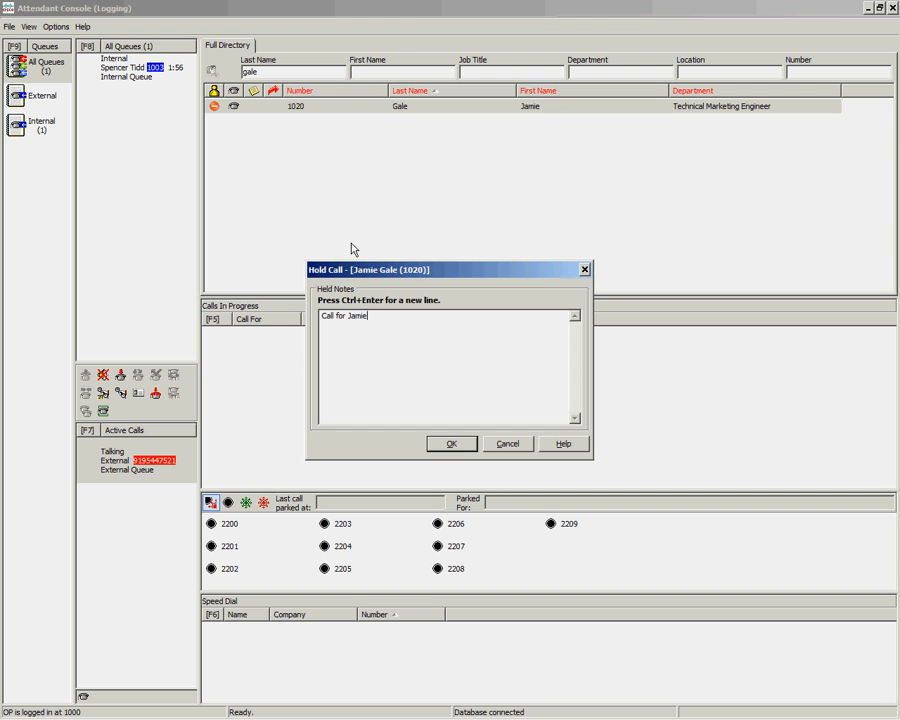
pyautogui.click(450, 444)
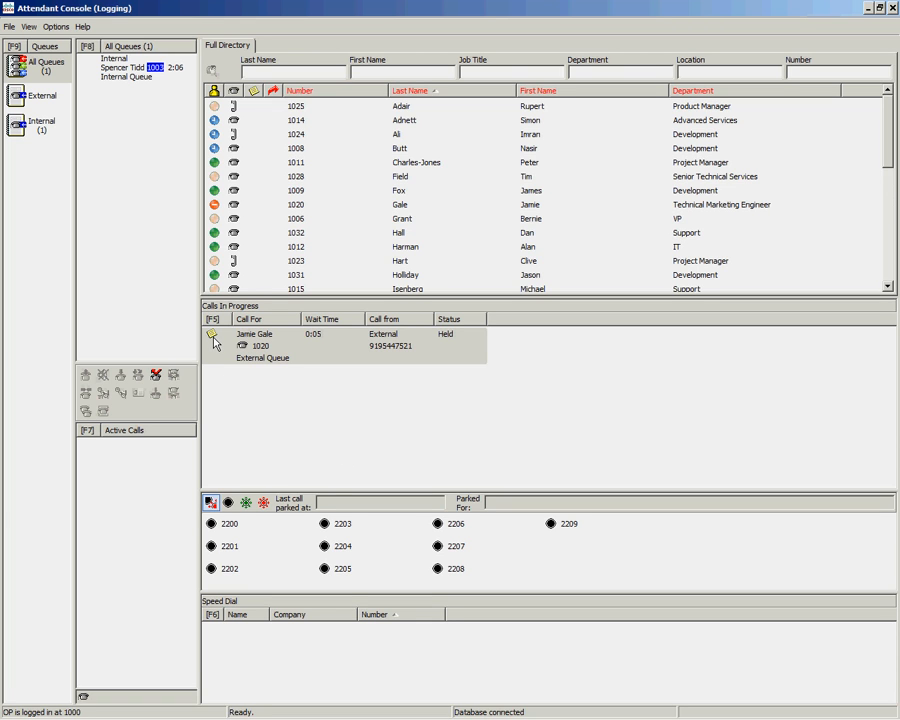
pyautogui.moveTo(212, 340)
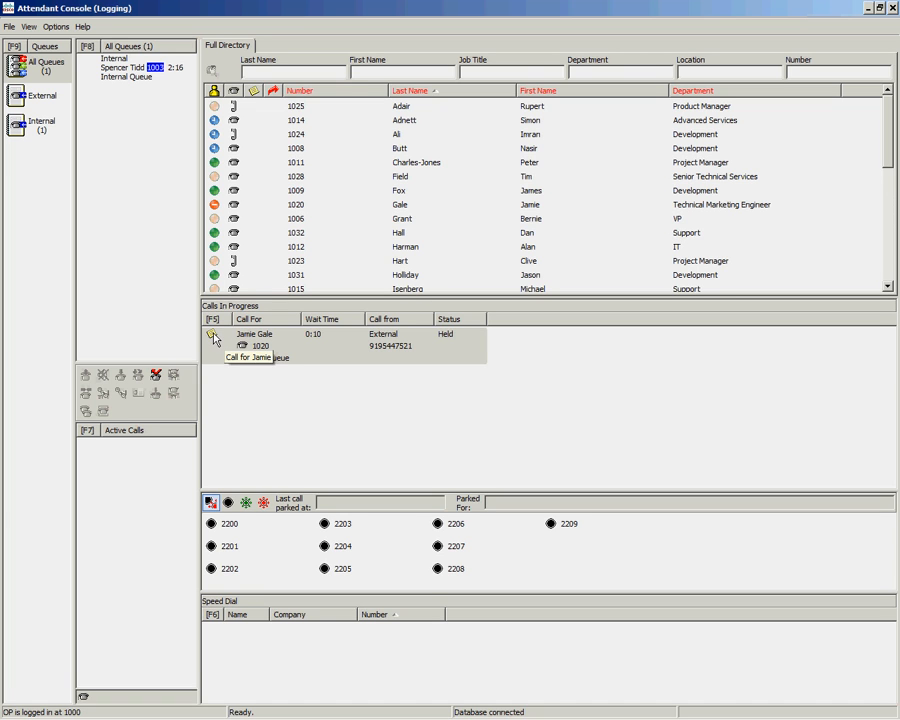
pyautogui.moveTo(390, 358)
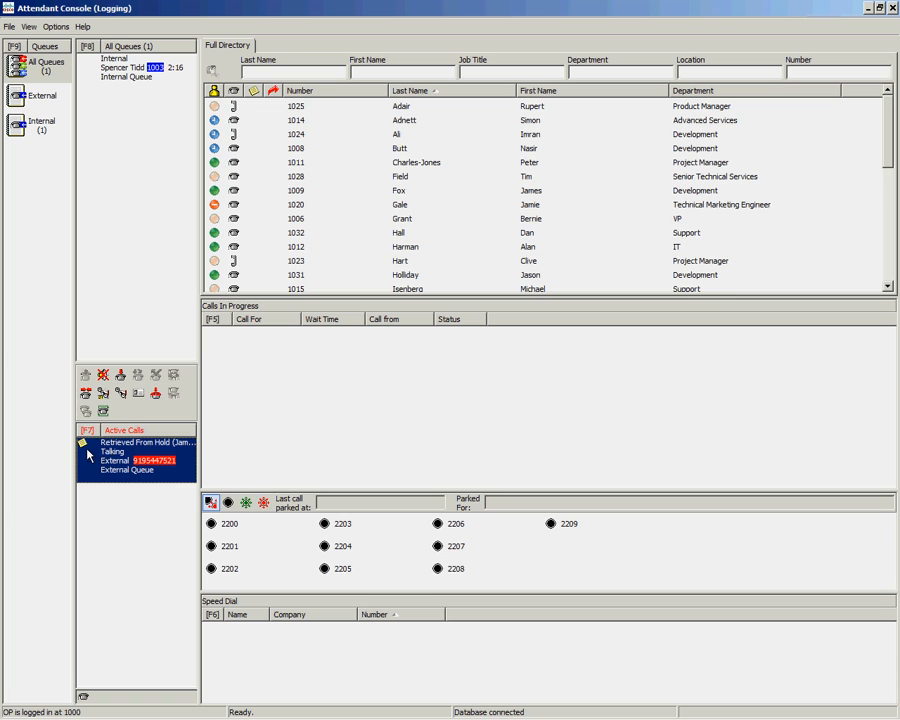
pyautogui.moveTo(152, 472)
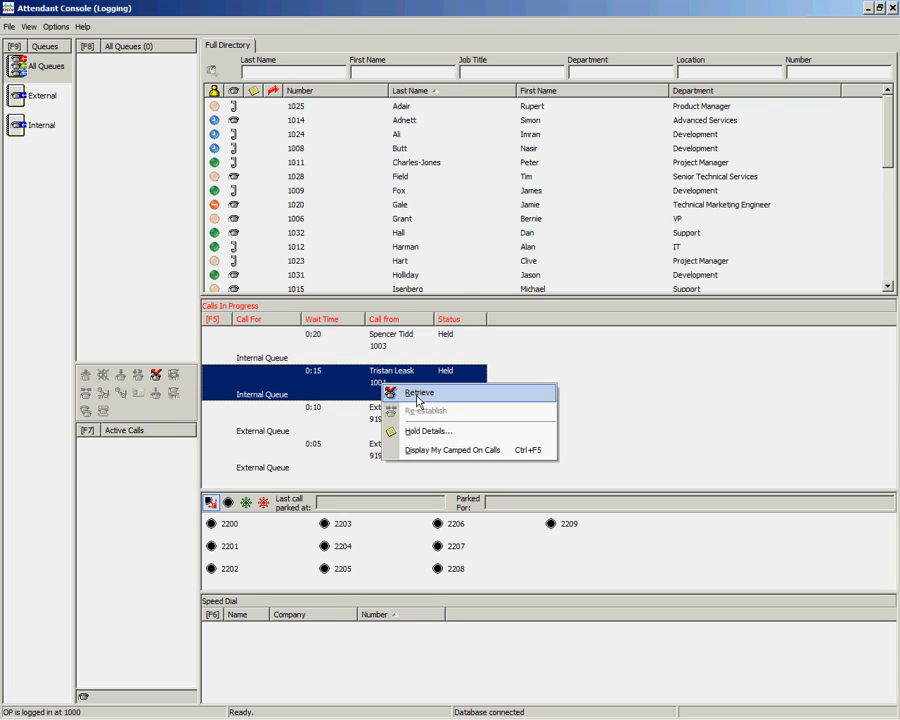
# Step: Retrieve a held external call and answer it so it is talking again
pyautogui.click(420, 392)
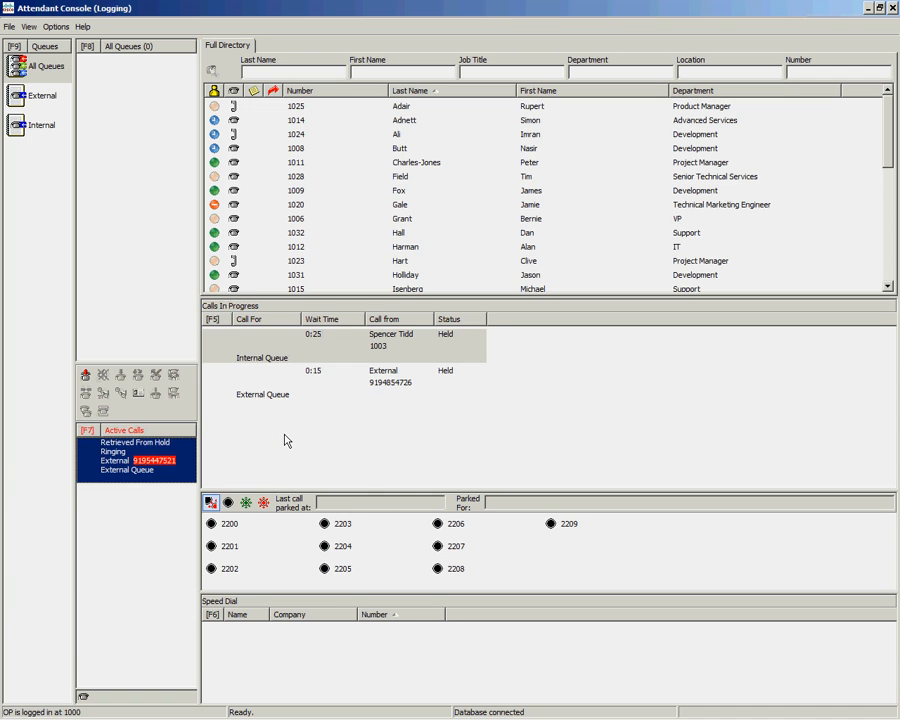
pyautogui.click(104, 376)
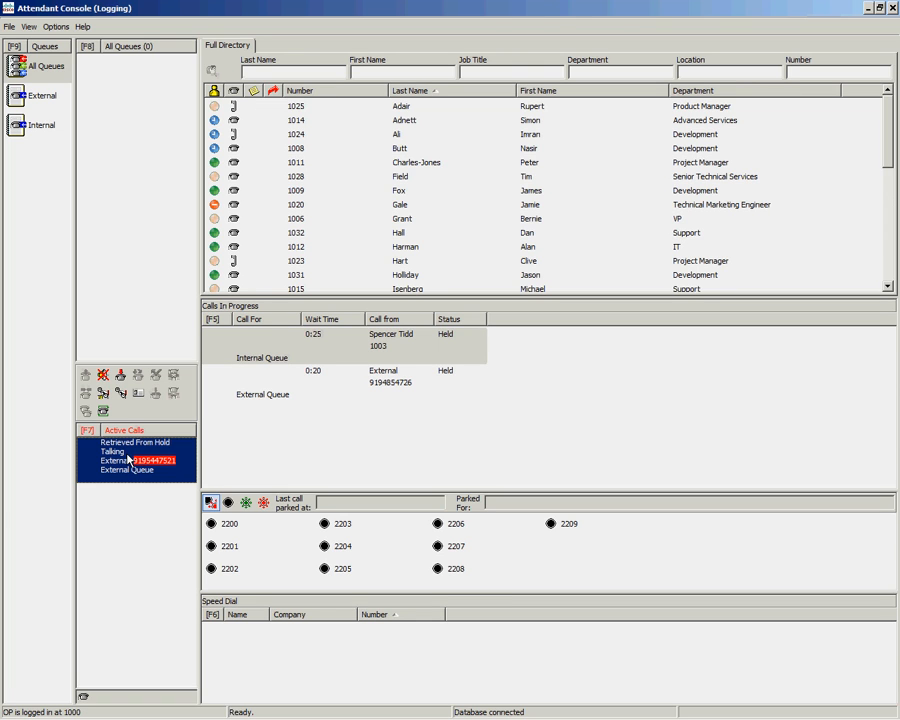